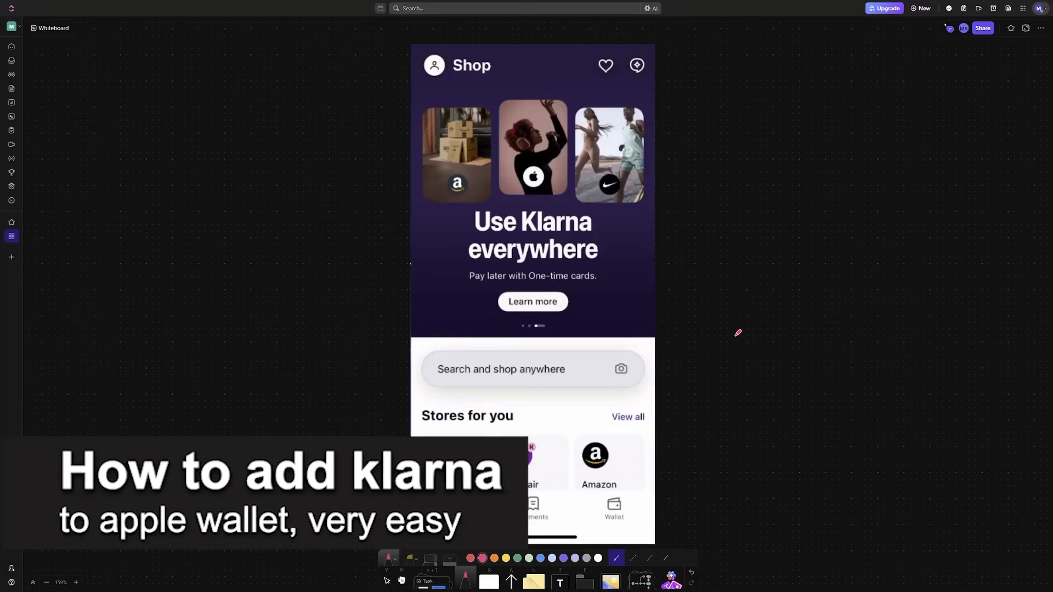
Handwrite 'Apple Wallet' in pink beside the Klarna Shop screenshot and underline it
drag(674, 289, 728, 319)
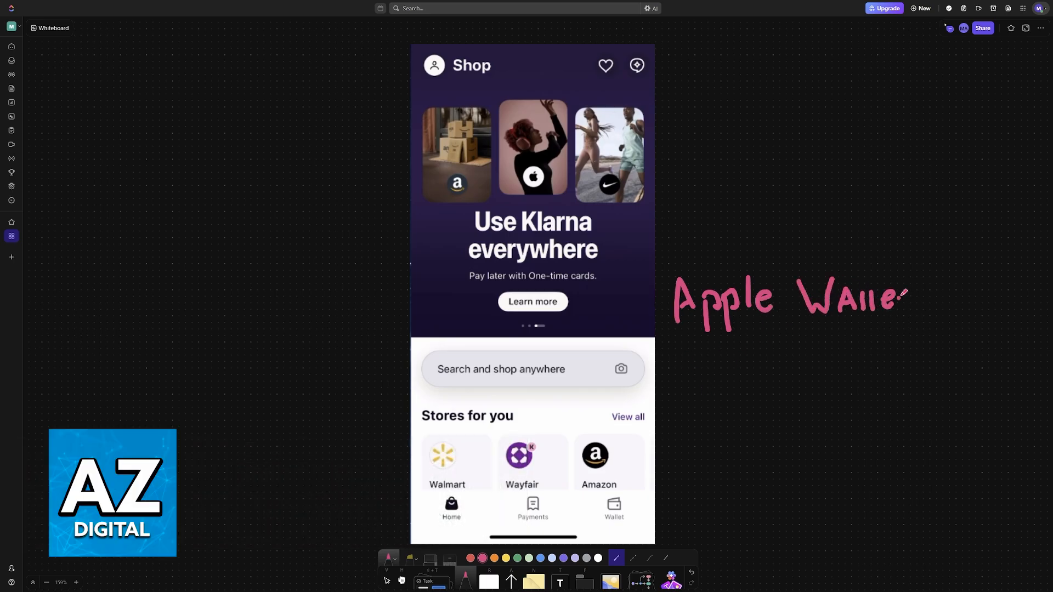
drag(675, 326, 836, 326)
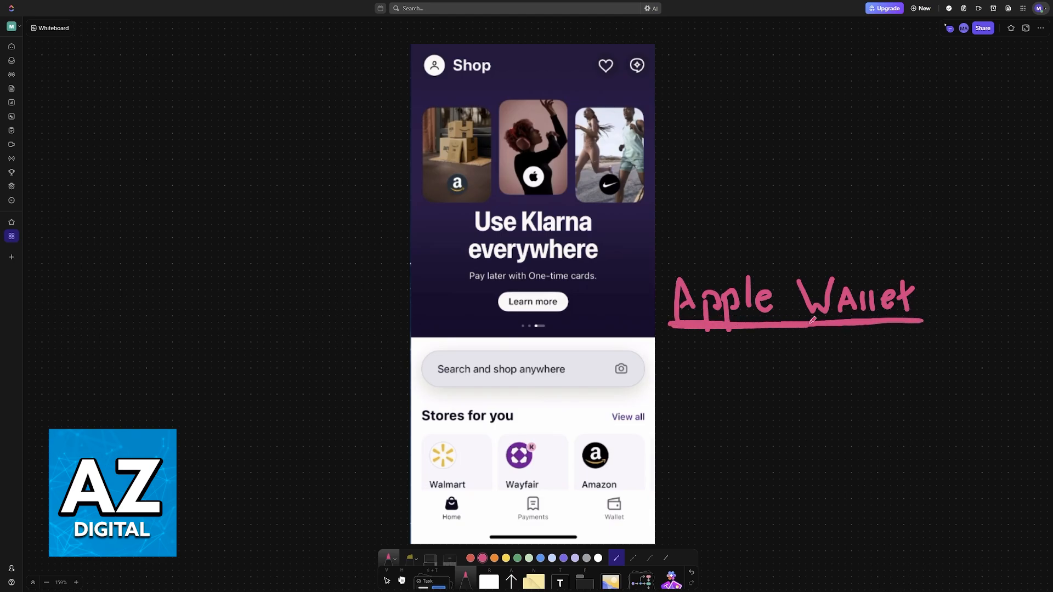
drag(420, 86, 517, 85)
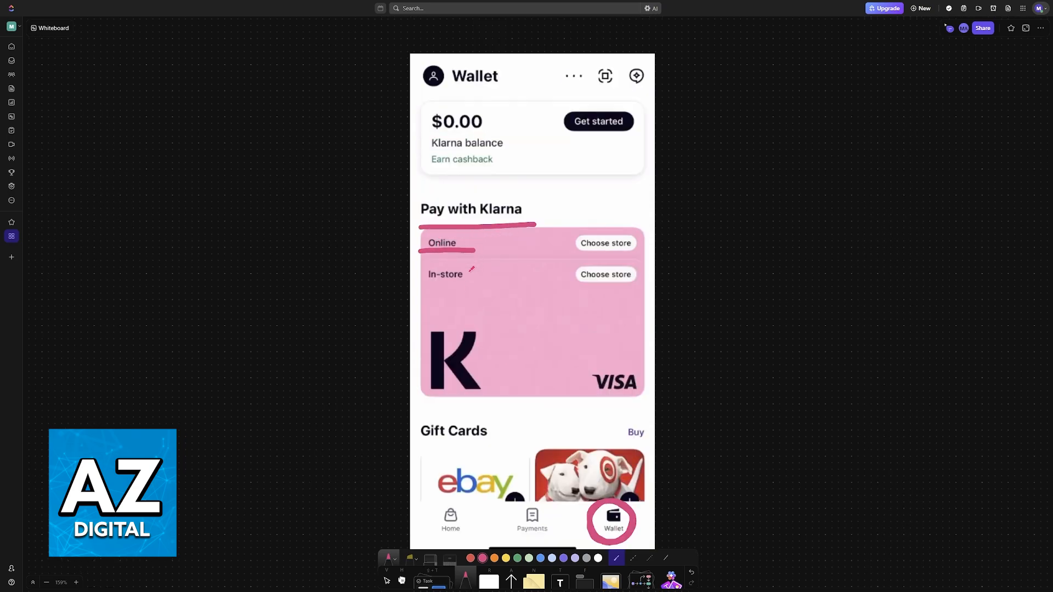
Add a pink pen mark on the Klarna Wallet screenshot near the Wallet tab
drag(417, 286, 491, 284)
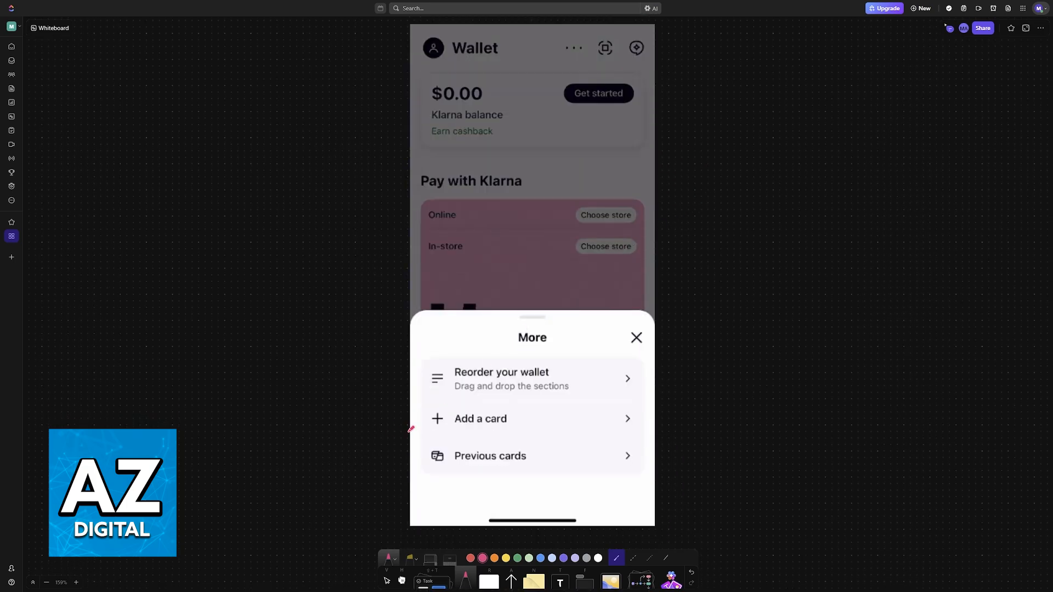
Draw arrows pointing at 'Add a card' and 'In-store', and underline the In-store option
drag(329, 396, 417, 423)
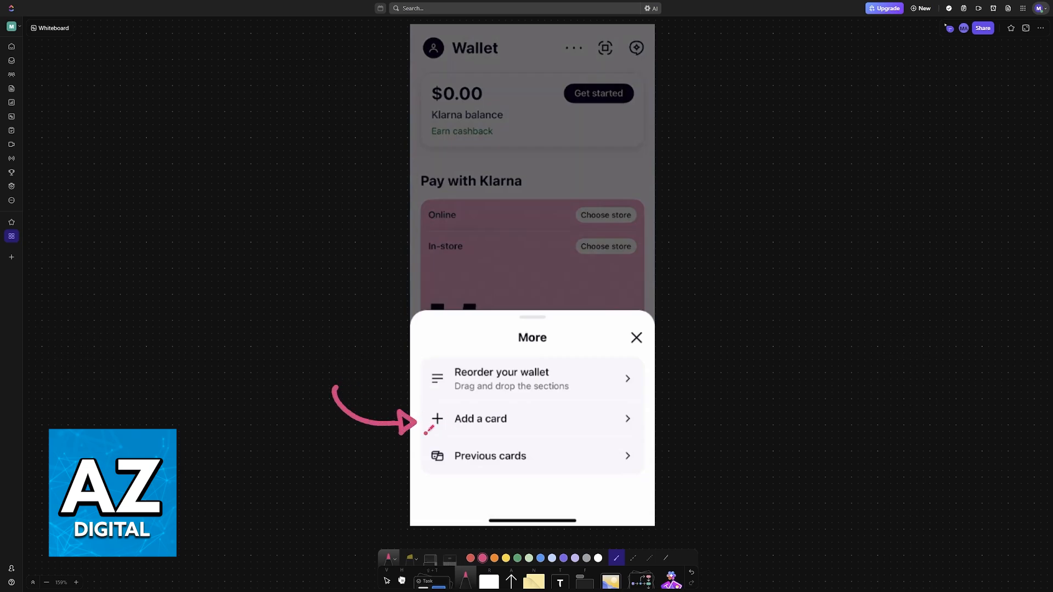
click(481, 419)
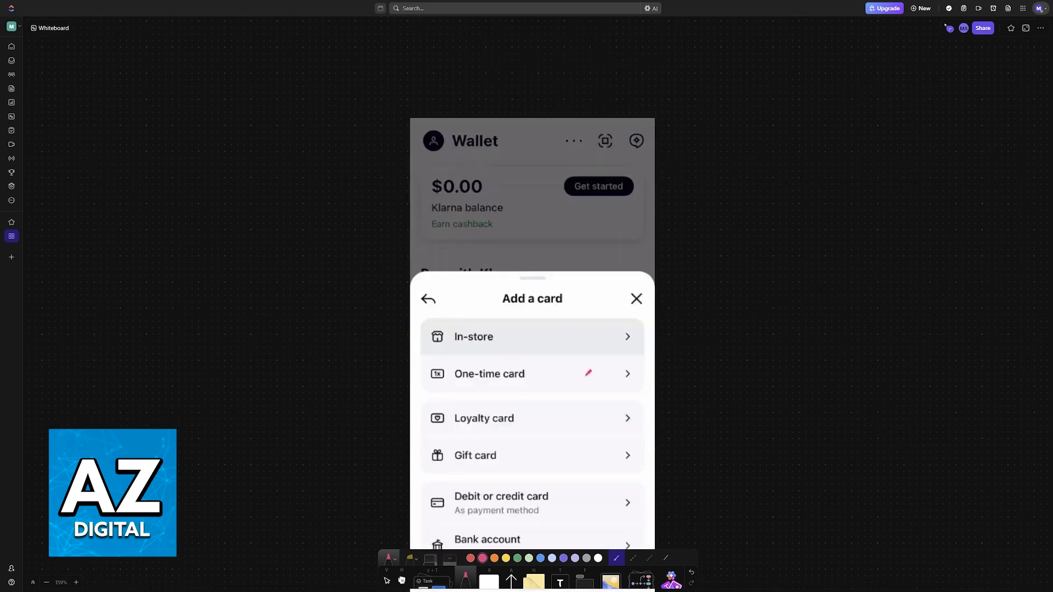
drag(329, 222, 431, 259)
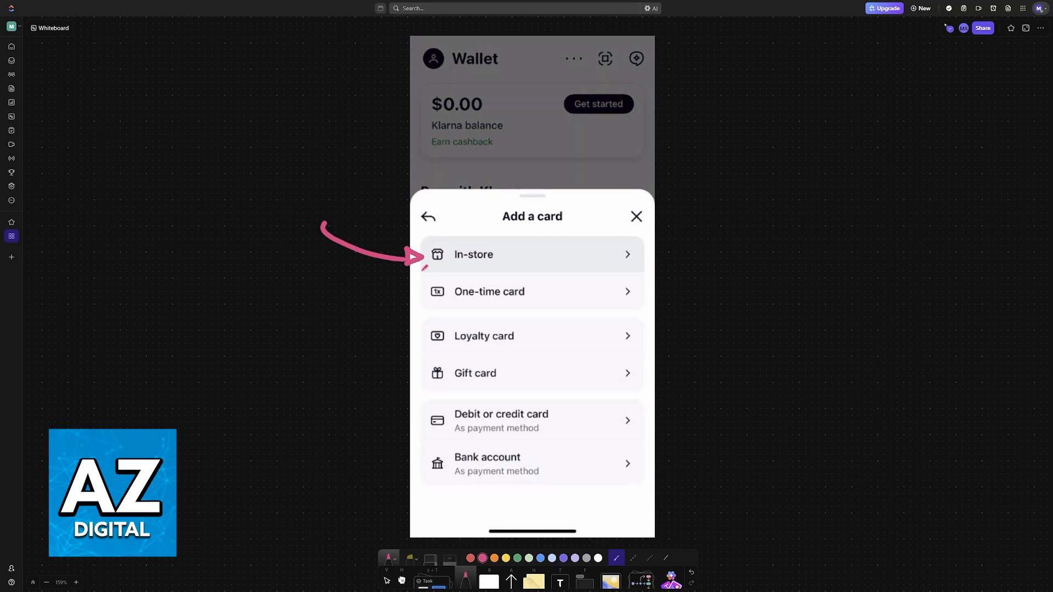
drag(424, 270, 517, 270)
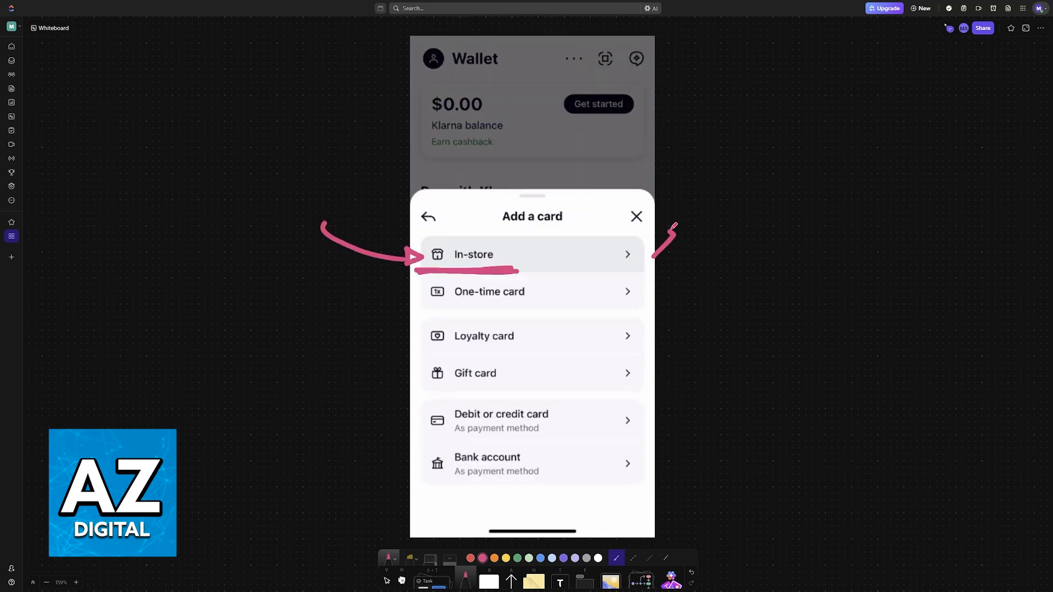
Draw arrows from In-store toward the handwritten example stores Nike and Adidas
drag(665, 228, 685, 295)
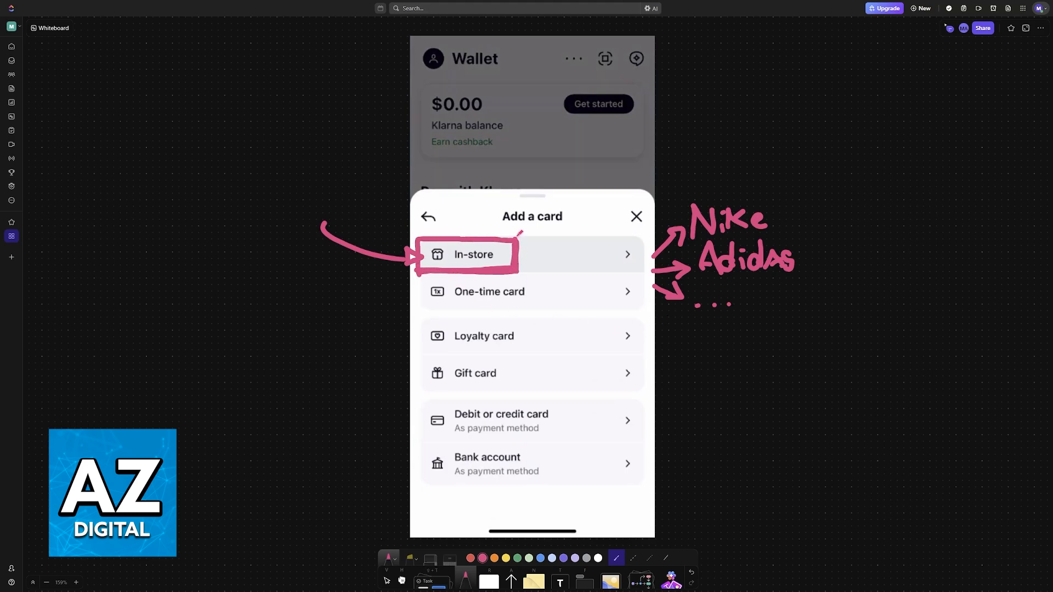
scroll(down, 3)
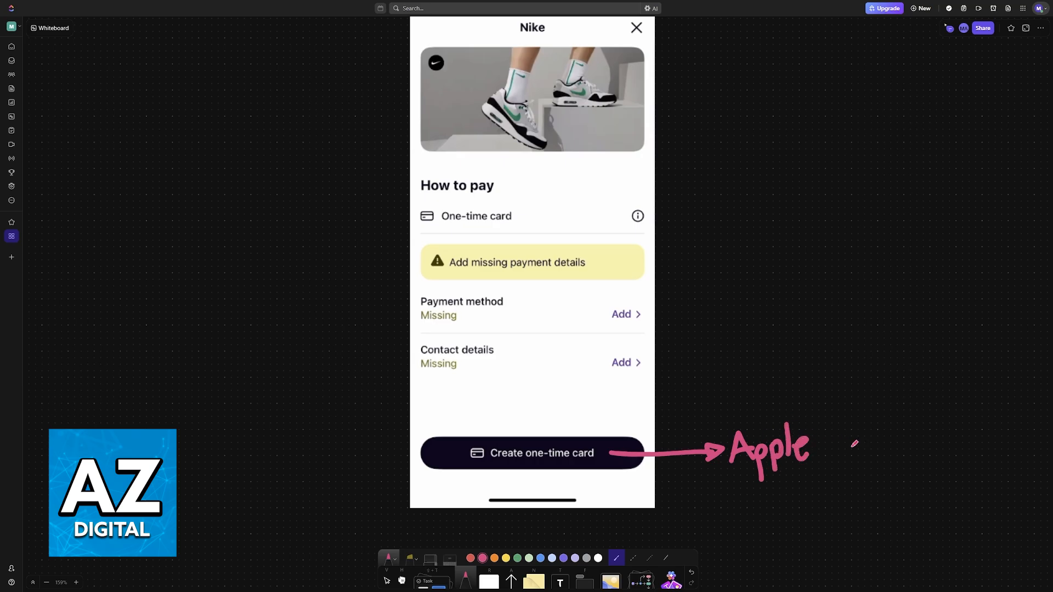
Handwrite 'Apple Wallet' at the tip of the arrow from 'Create one-time card'
drag(823, 443, 900, 434)
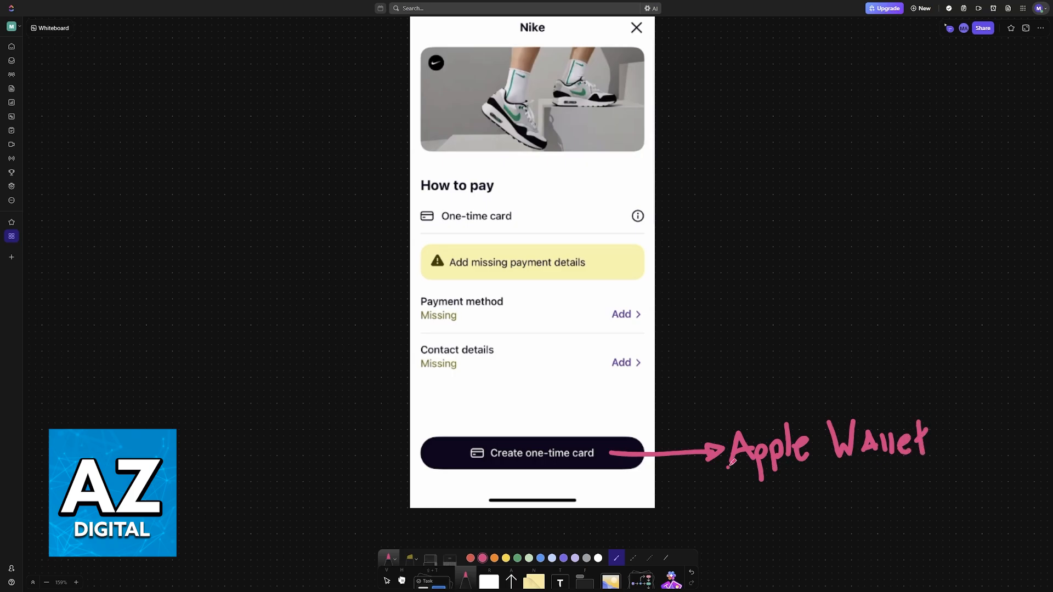
drag(729, 471, 927, 463)
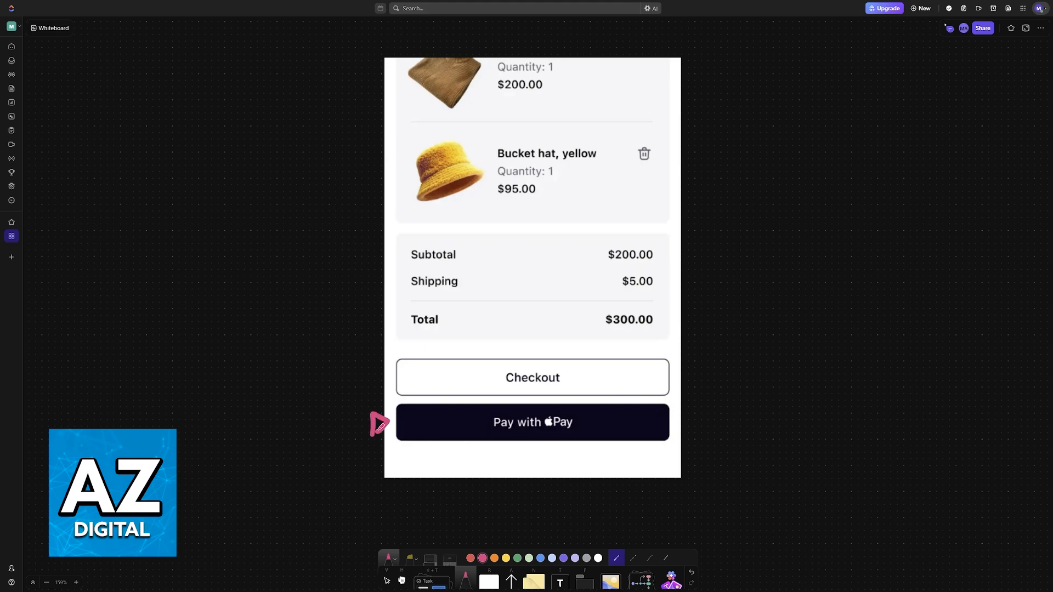
Draw an arrow at 'Pay with Apple Pay' and underline 'Other Cards & Pay Later Options'
drag(278, 396, 497, 446)
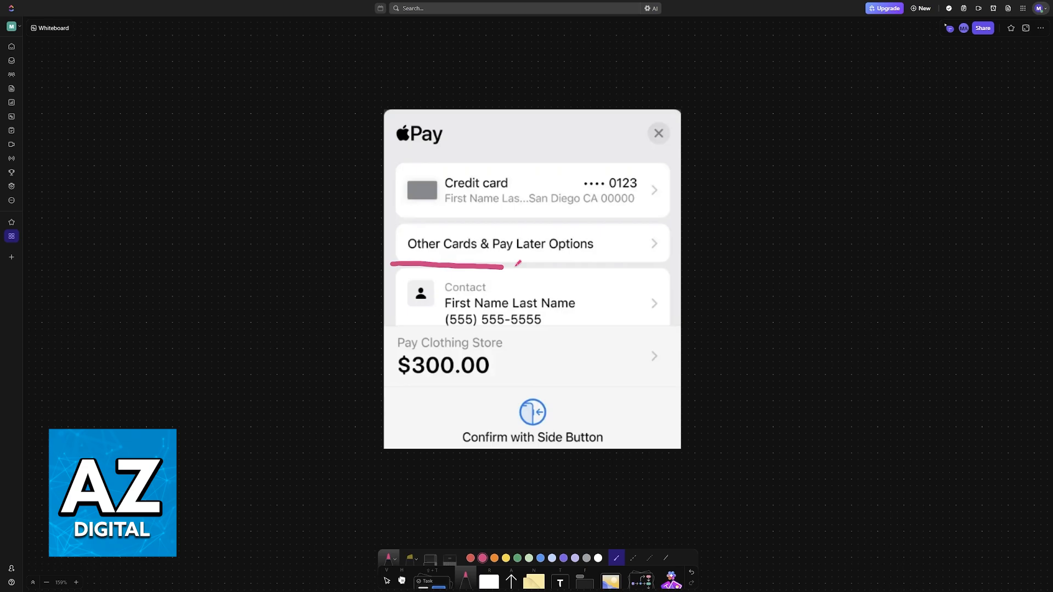
drag(504, 264, 672, 266)
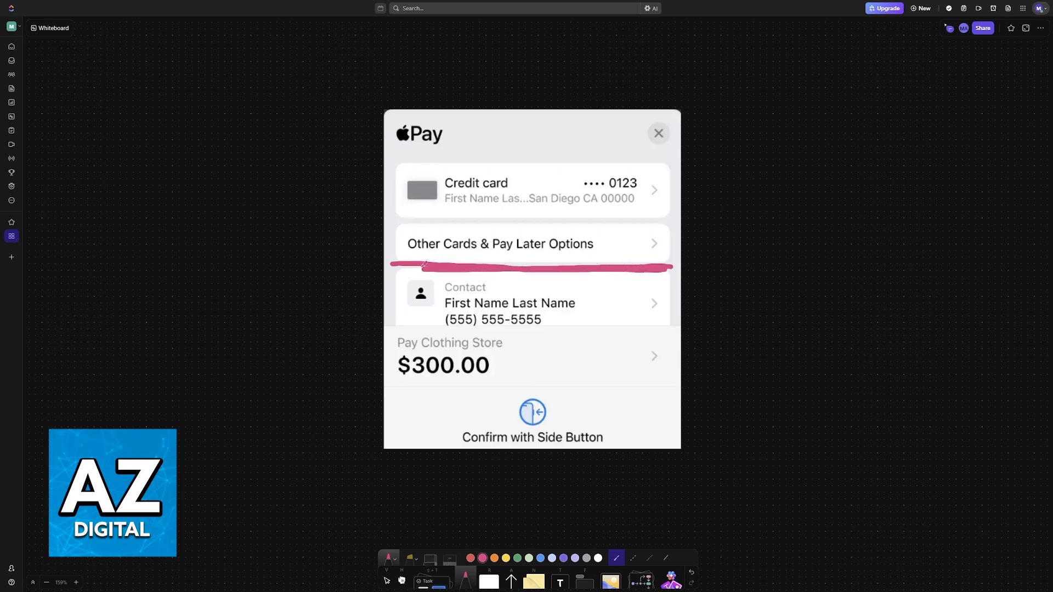
click(532, 244)
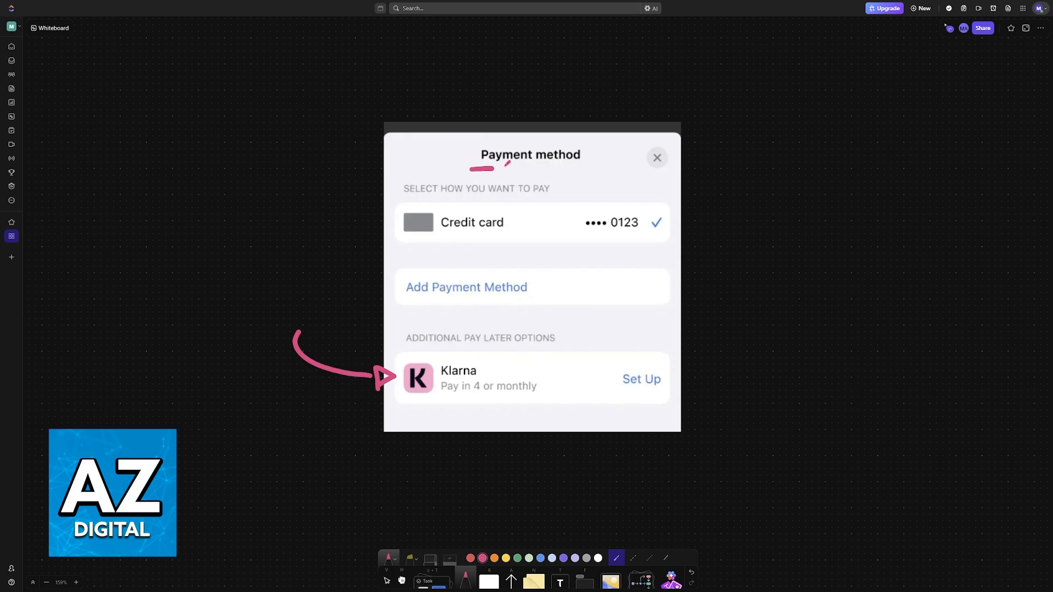
Underline the 'Payment method' heading on the screen where Klarna is listed
drag(471, 167, 598, 166)
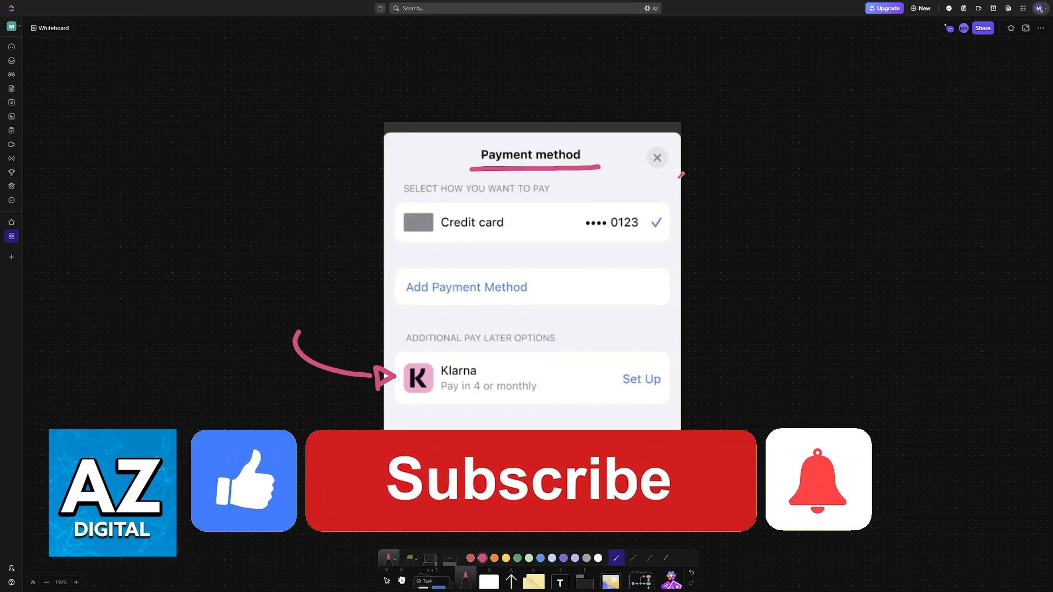
click(530, 481)
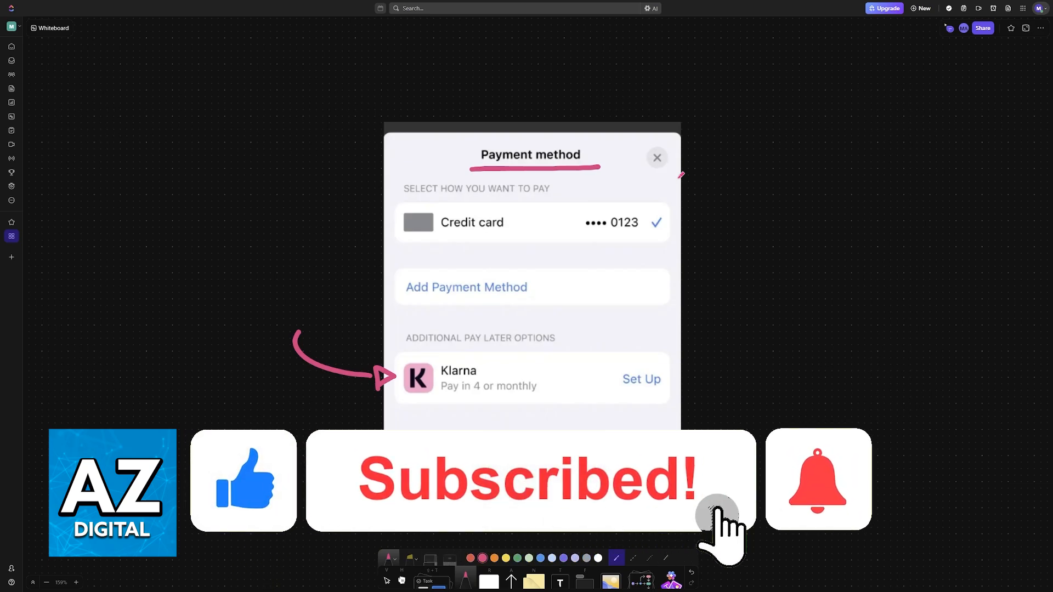